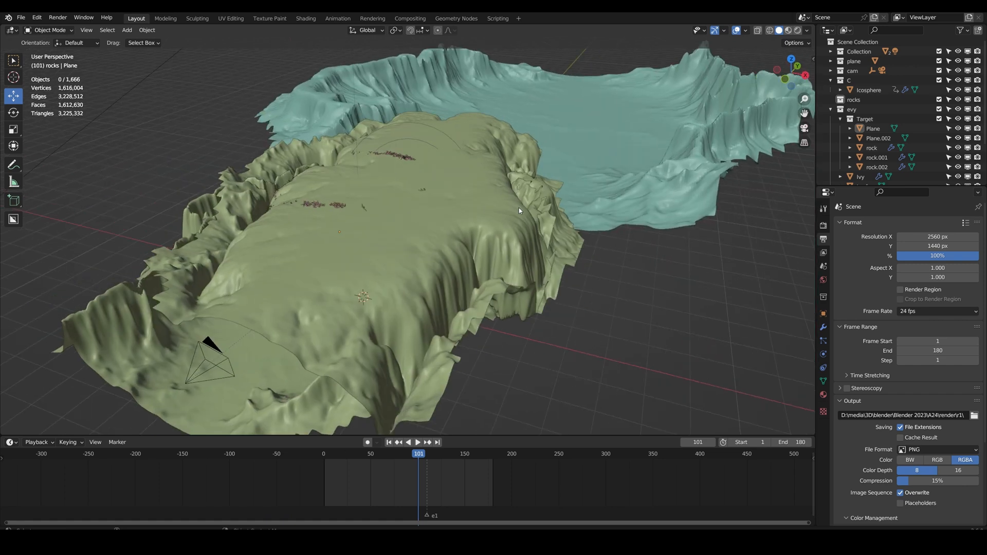
Select the teal terrain Plane.001 to show its Subdivision, Displace and Smooth modifiers.
{"action": "left_click", "coordinate": [877, 138]}
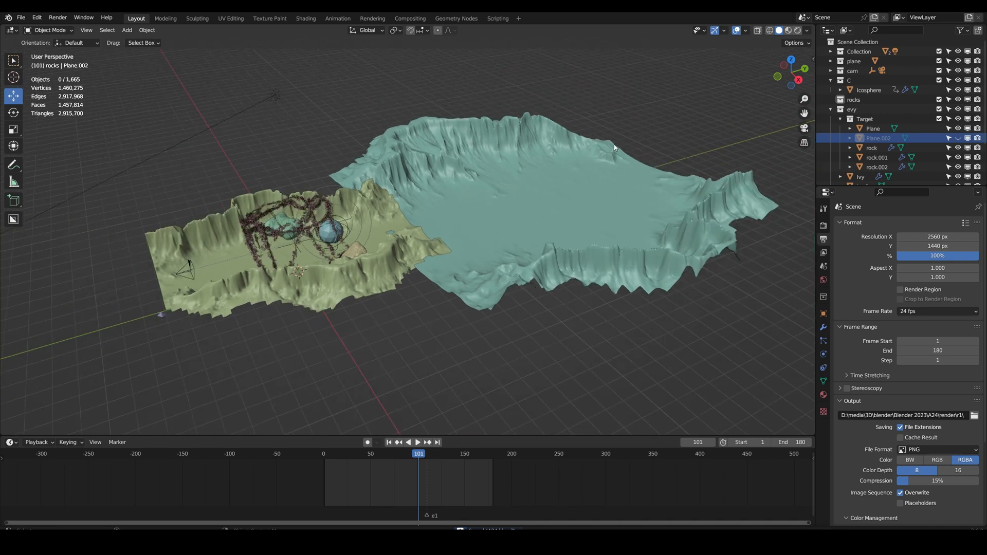
{"action": "left_click", "coordinate": [805, 30]}
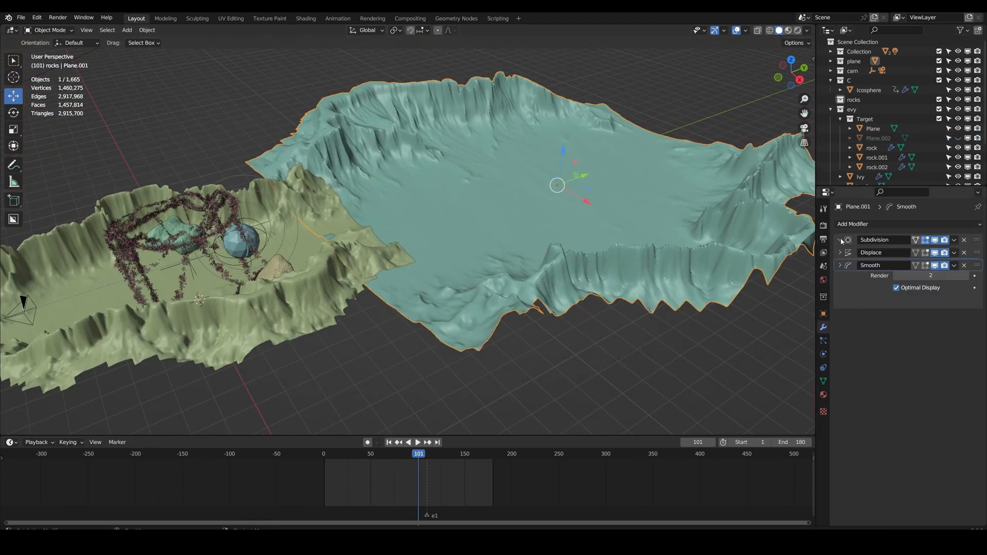
Expand the terrain's Subdivision and Smooth modifier panels to show their values.
{"action": "left_click", "coordinate": [839, 239]}
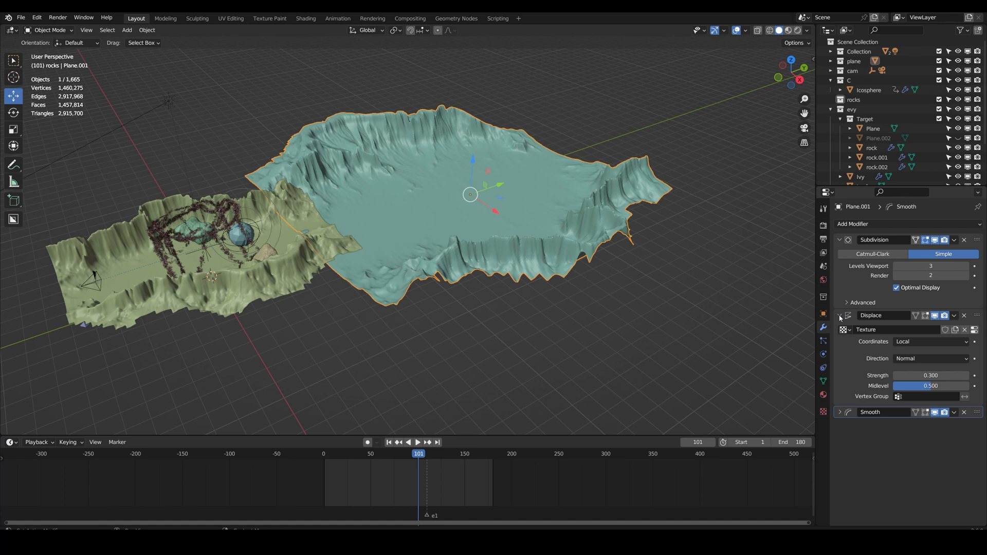
{"action": "mouse_move", "coordinate": [608, 315]}
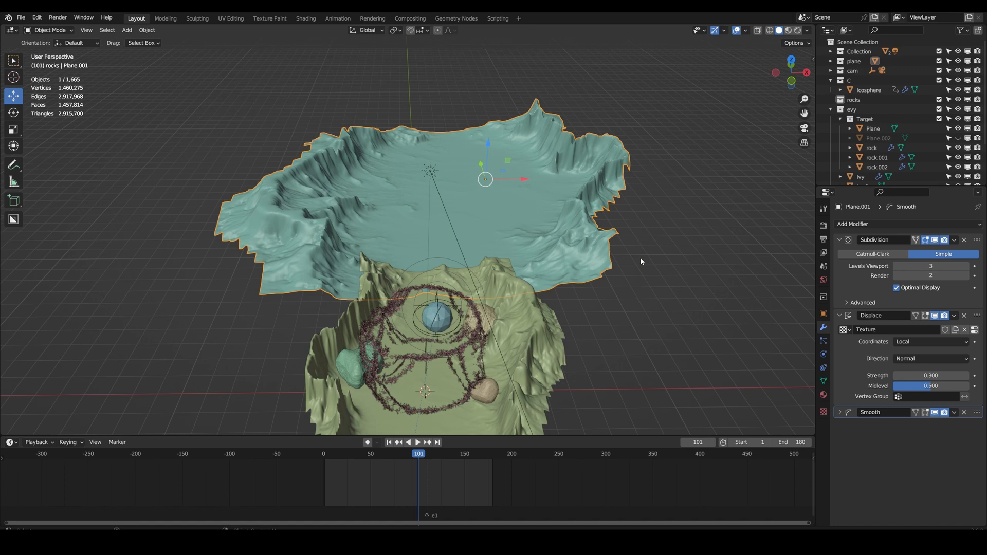
{"action": "mouse_move", "coordinate": [432, 275]}
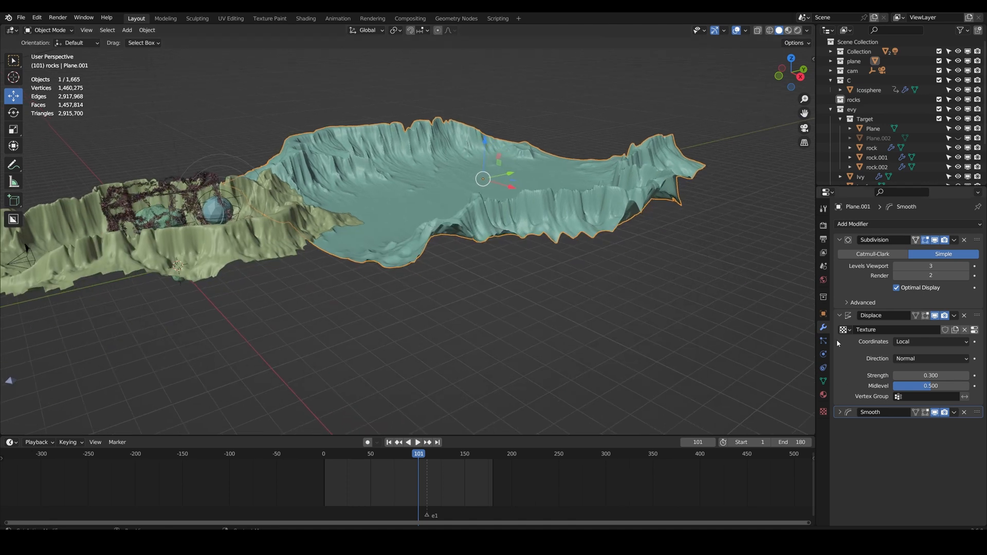
{"action": "left_click", "coordinate": [839, 412]}
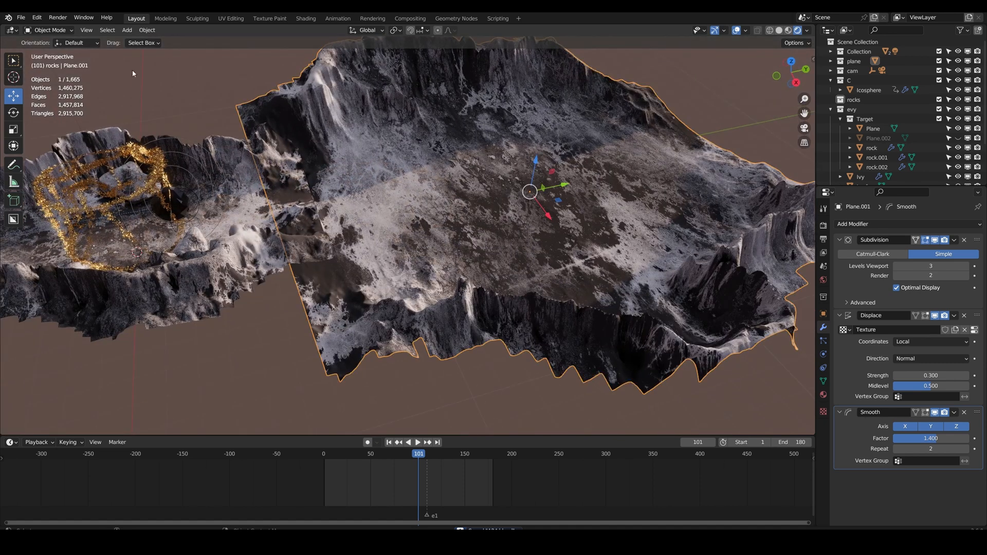
Switch to the Shading workspace to view the ivy's orange leaf Principled BSDF nodes.
{"action": "left_click", "coordinate": [306, 18]}
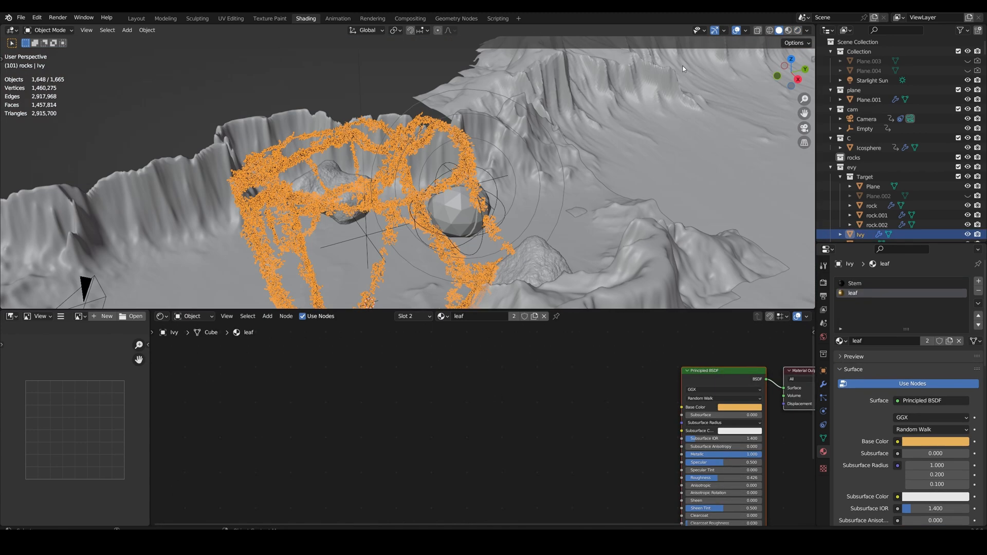
Pan the leaf nodes into view, then select rock.001 to show its b1.001 material and modifiers.
{"action": "left_click_drag", "start_coordinate": [440, 188], "coordinate": [523, 275]}
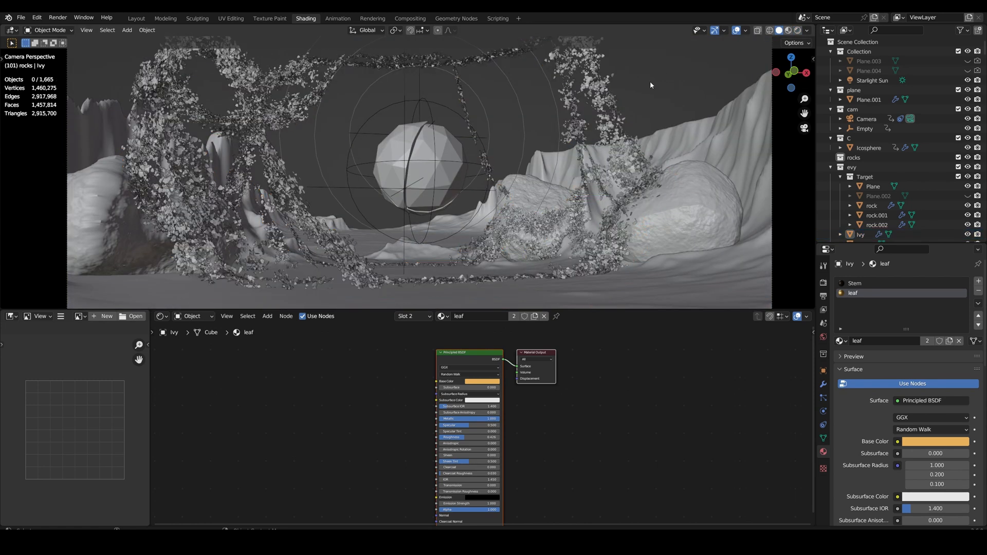
{"action": "mouse_move", "coordinate": [651, 246]}
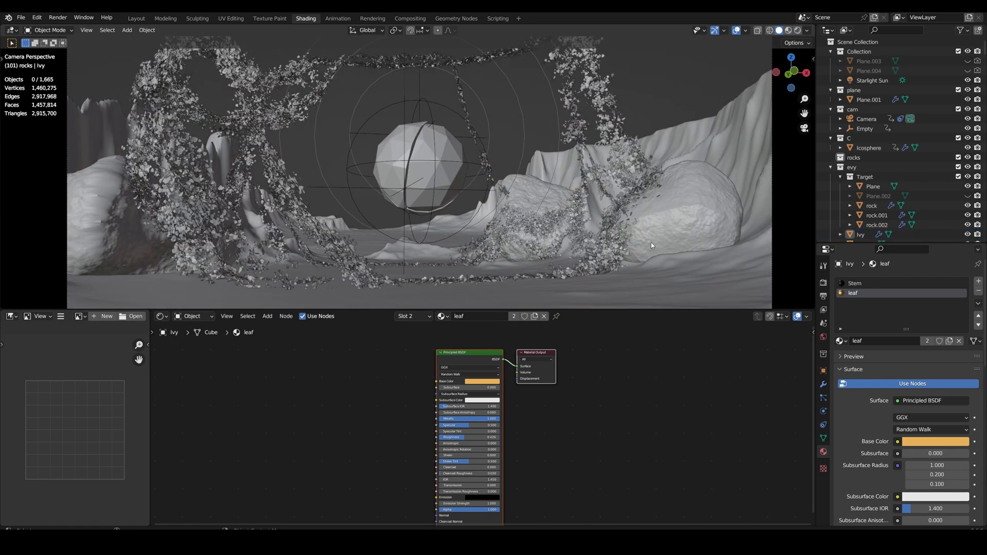
{"action": "left_click", "coordinate": [860, 234]}
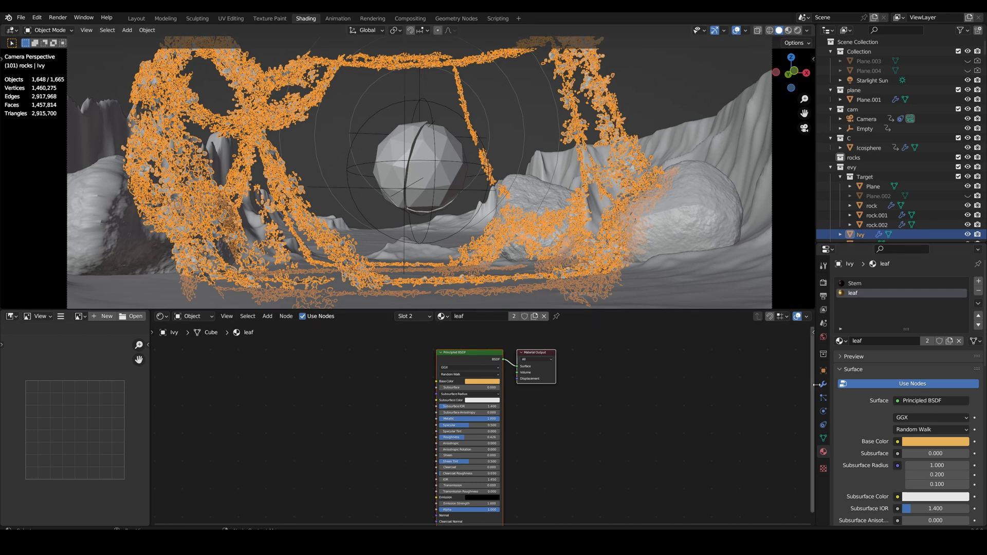
{"action": "left_click", "coordinate": [822, 384]}
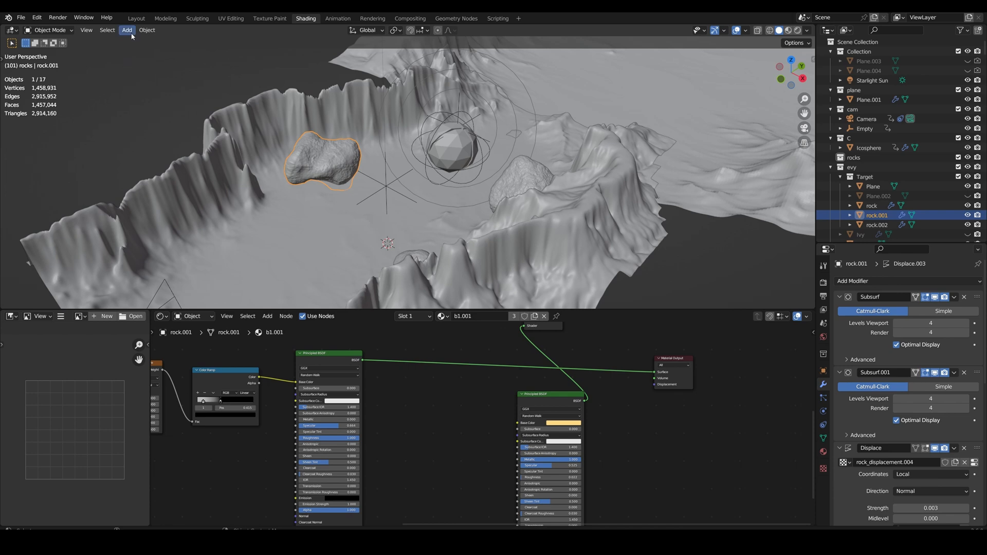
Switch to Material Preview shading and return to the Layout workspace's camera view.
{"action": "left_click", "coordinate": [126, 30]}
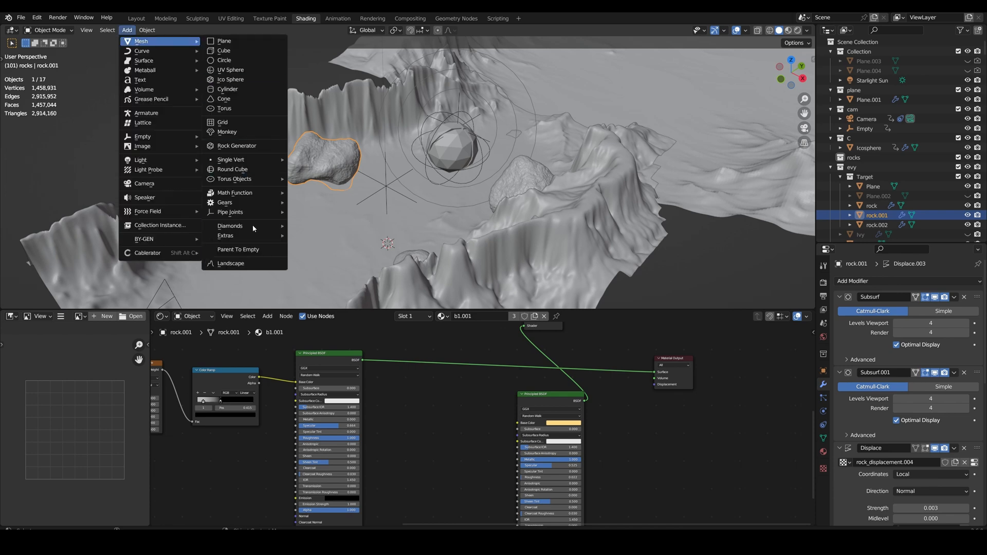
{"action": "mouse_move", "coordinate": [237, 146]}
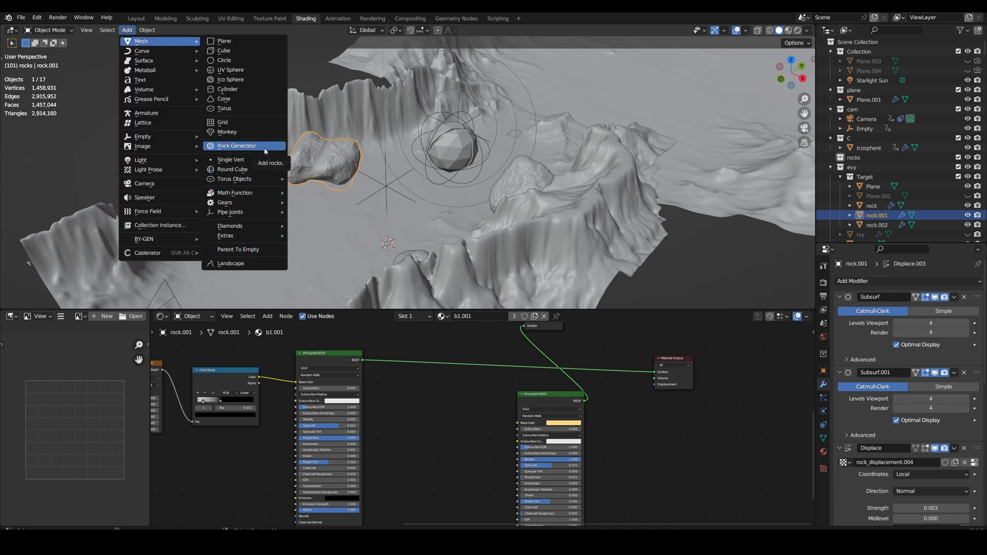
{"action": "left_click", "coordinate": [36, 17]}
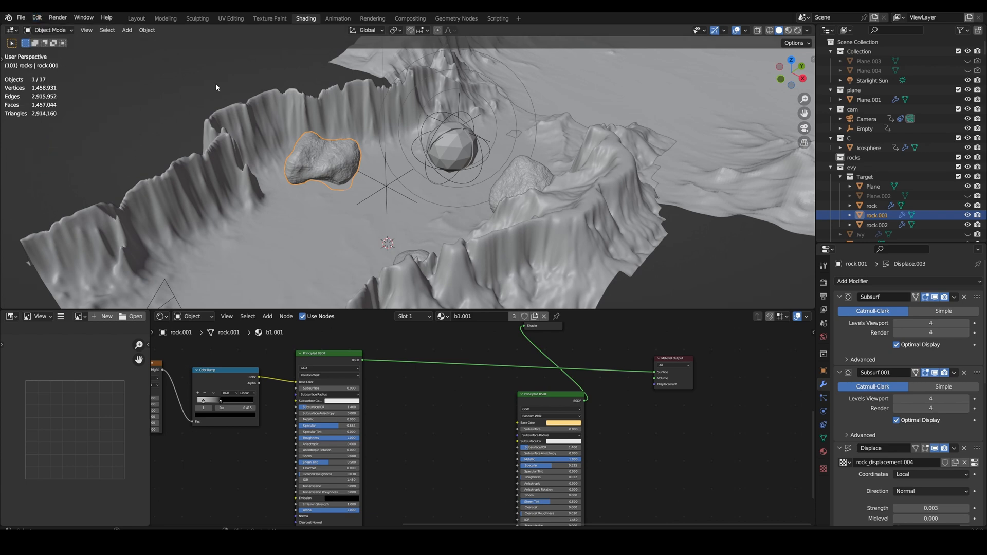
{"action": "mouse_move", "coordinate": [245, 110]}
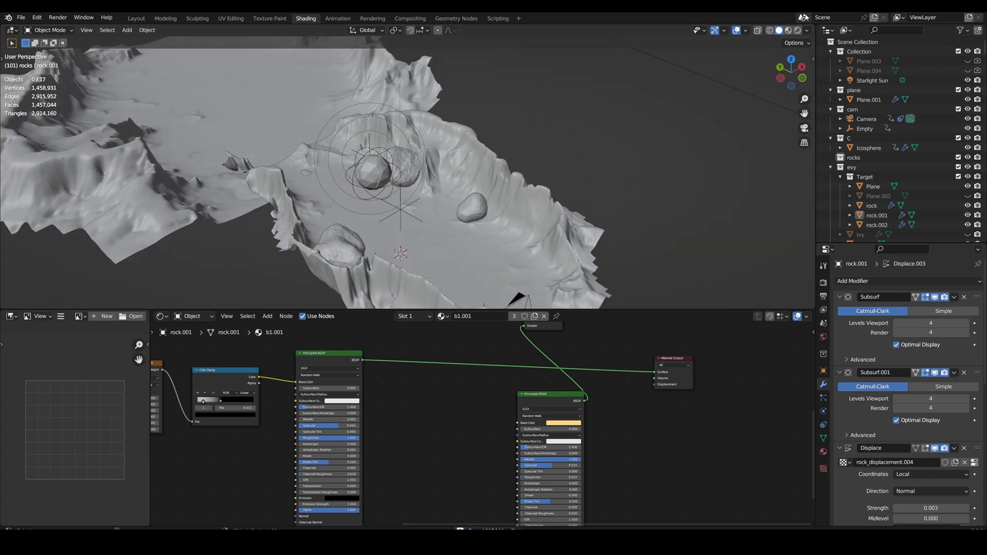
{"action": "left_click", "coordinate": [798, 30]}
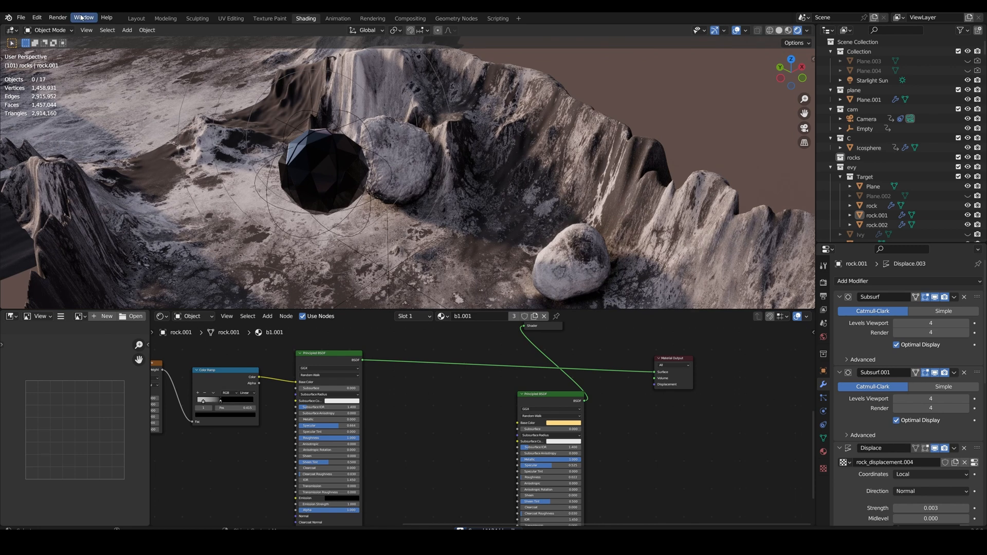
{"action": "left_click", "coordinate": [136, 17]}
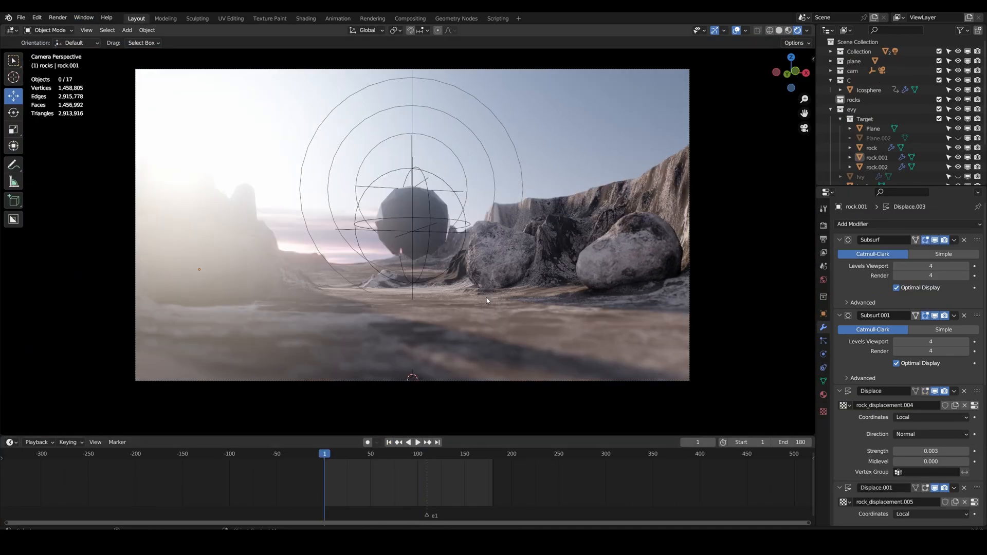
Select the sliced Icosphere at frame 137 and open the Geometry Nodes workspace.
{"action": "left_click", "coordinate": [418, 442]}
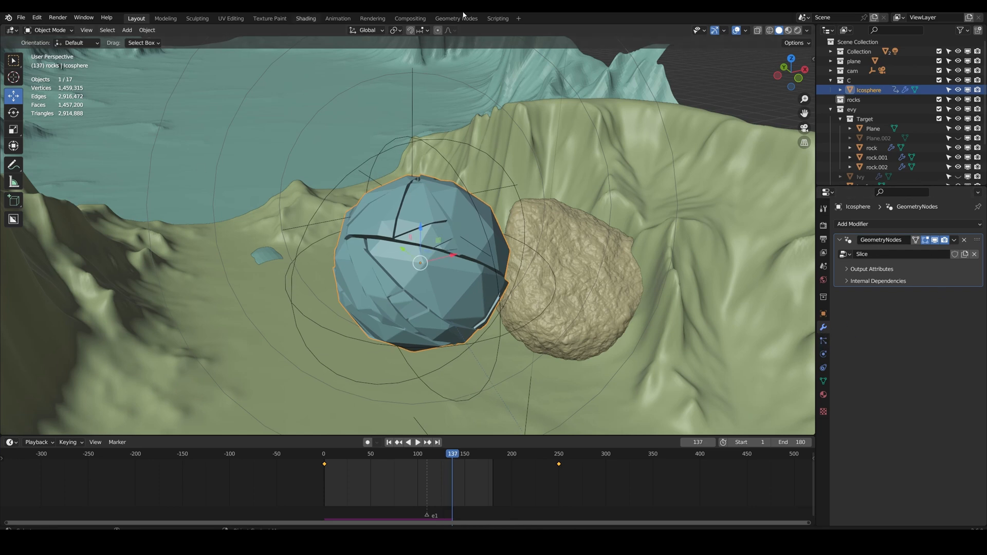
{"action": "left_click", "coordinate": [454, 17]}
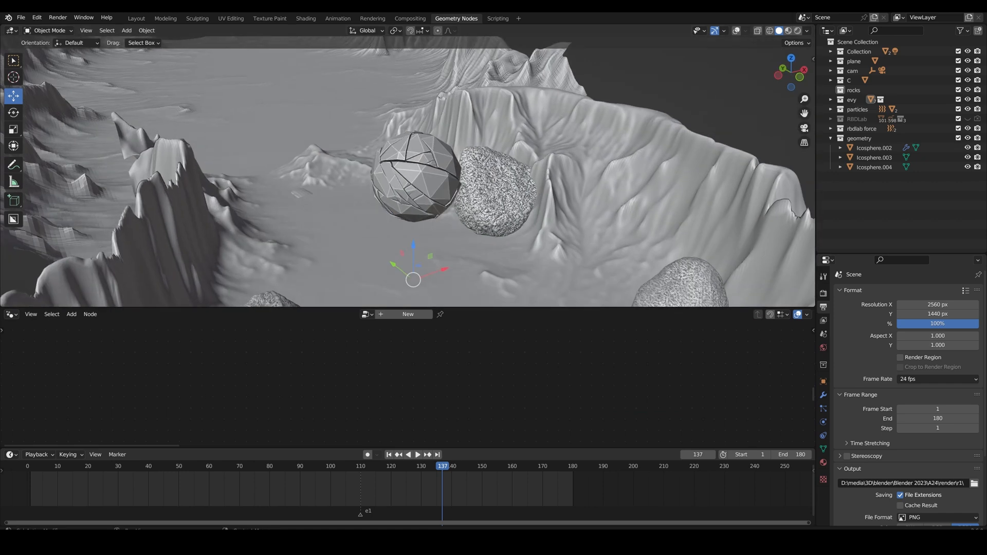
{"action": "mouse_move", "coordinate": [432, 133]}
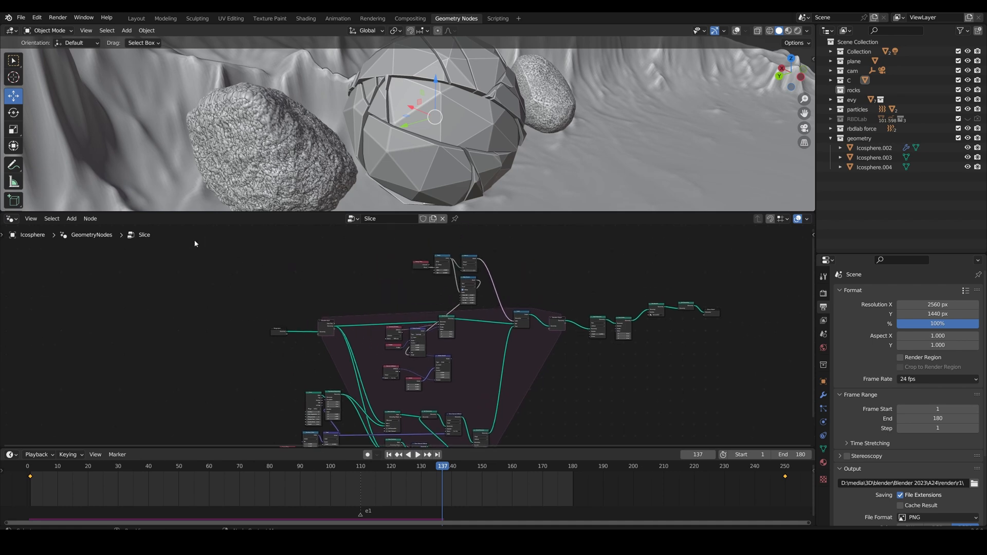
Scroll the Slice node tree, play the sphere slicing animation, and rewind to frame 1.
{"action": "scroll", "scroll_direction": "down", "scroll_amount": 3}
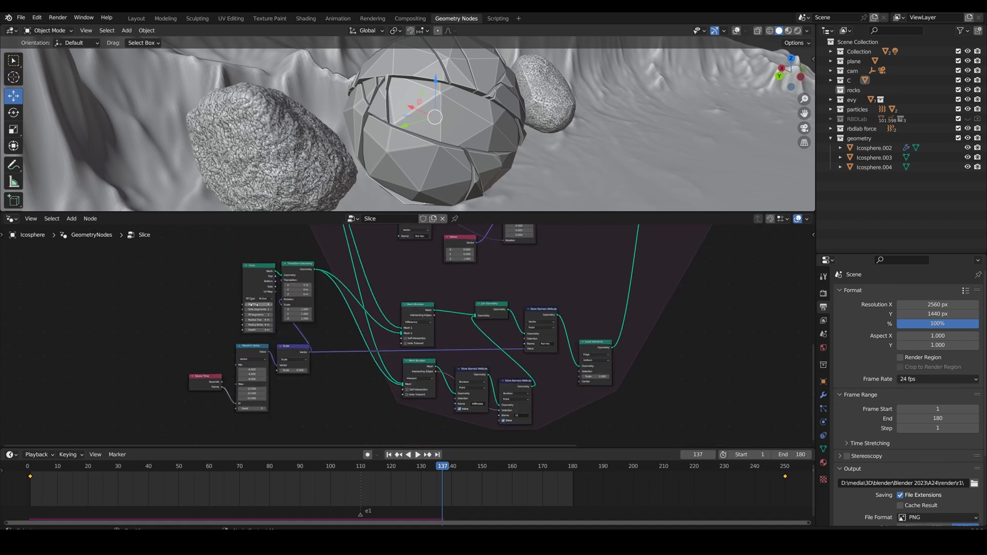
{"action": "scroll", "scroll_direction": "down", "scroll_amount": 3}
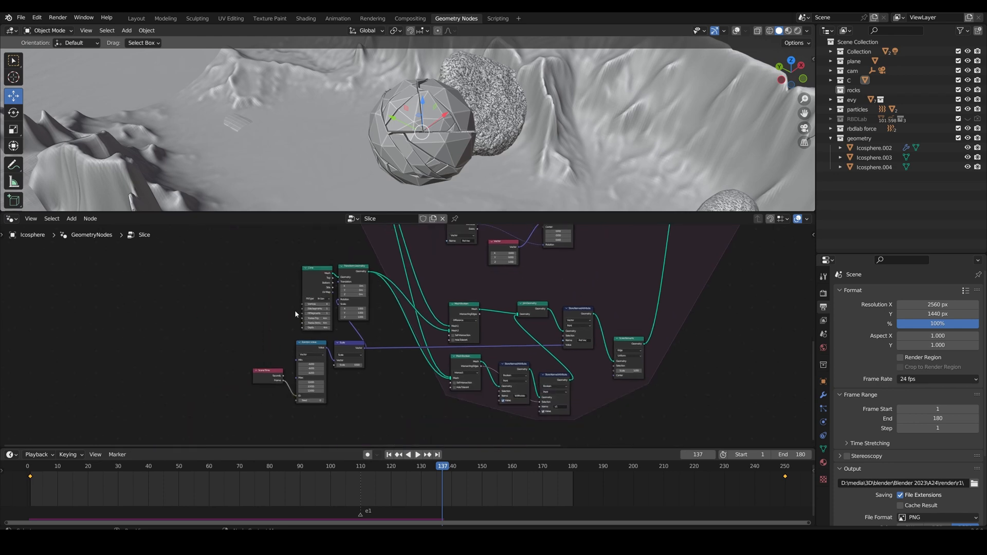
{"action": "mouse_move", "coordinate": [299, 284]}
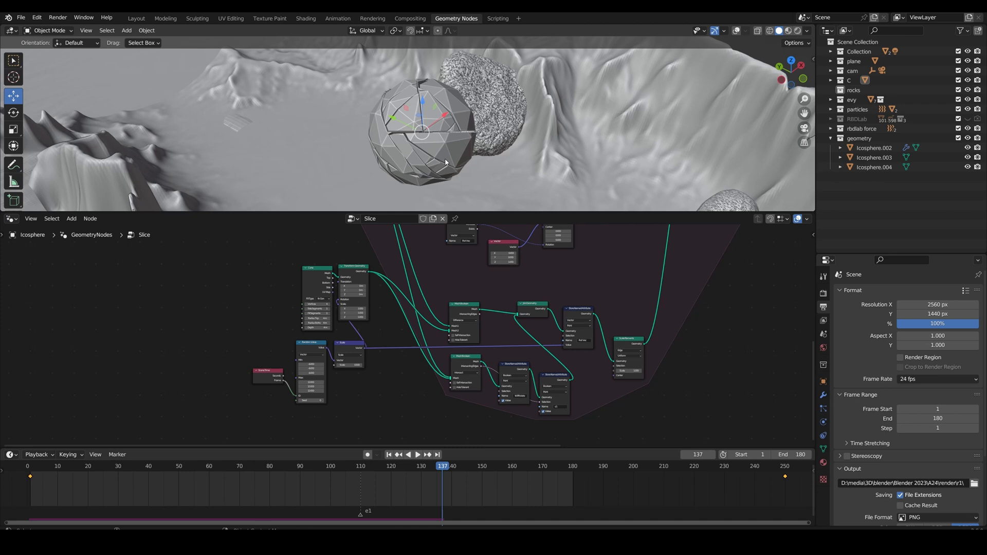
{"action": "left_click", "coordinate": [418, 454]}
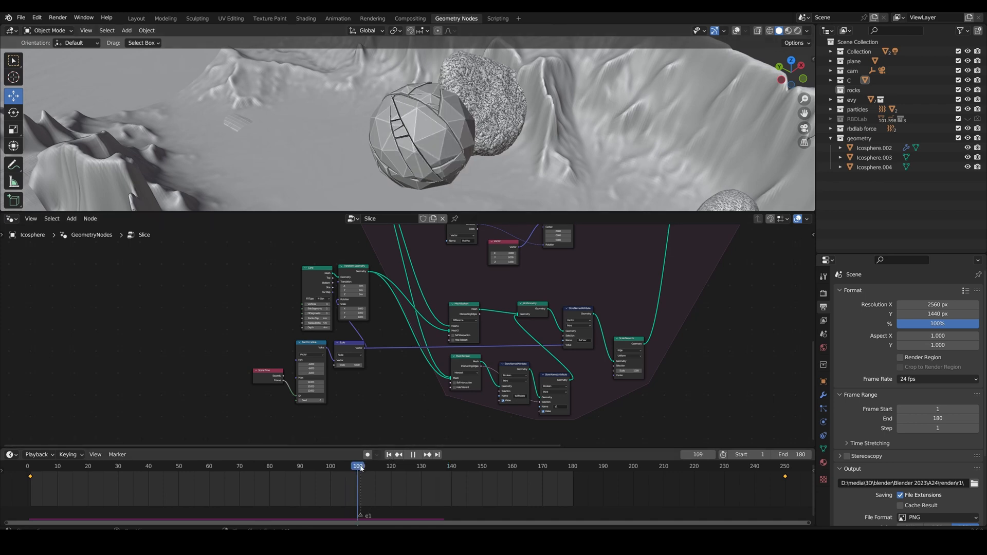
{"action": "left_click", "coordinate": [389, 454]}
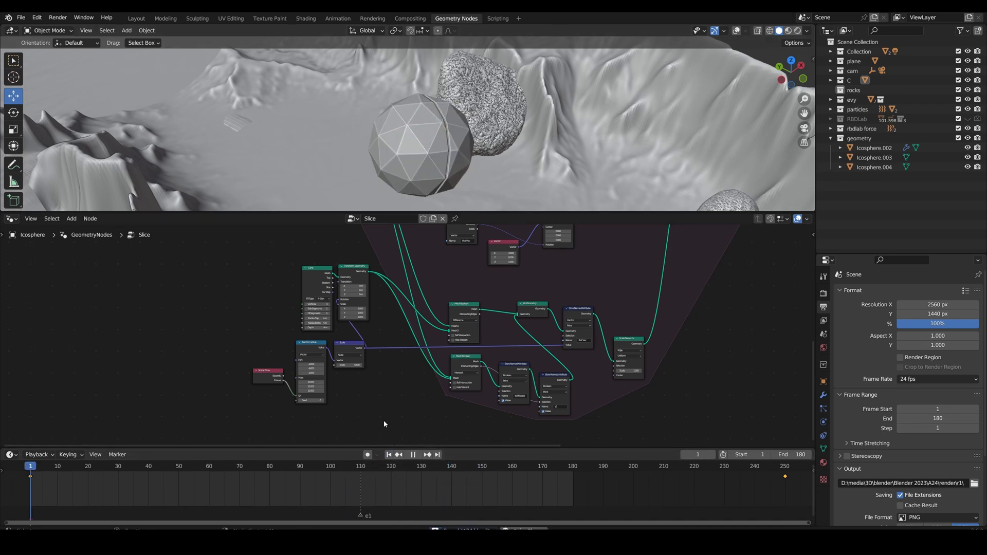
{"action": "left_click", "coordinate": [418, 455]}
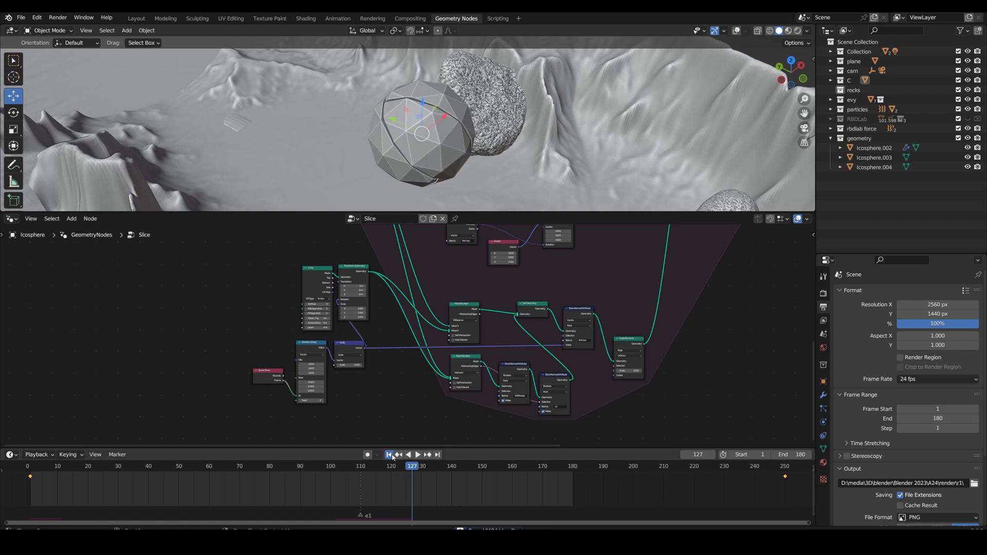
{"action": "left_click", "coordinate": [389, 455]}
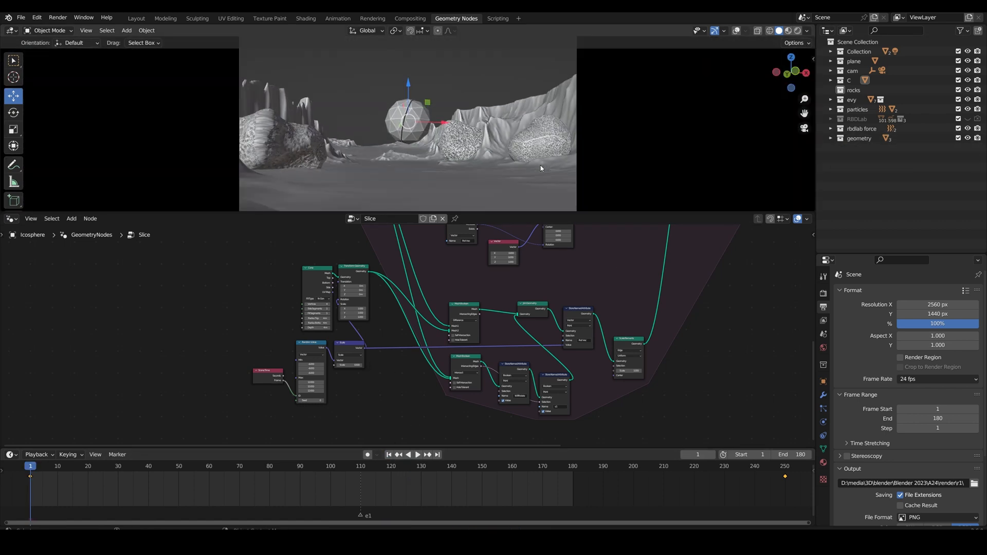
Play the shot in Rendered shading, expand collection C, and return to Layout.
{"action": "left_click", "coordinate": [417, 454]}
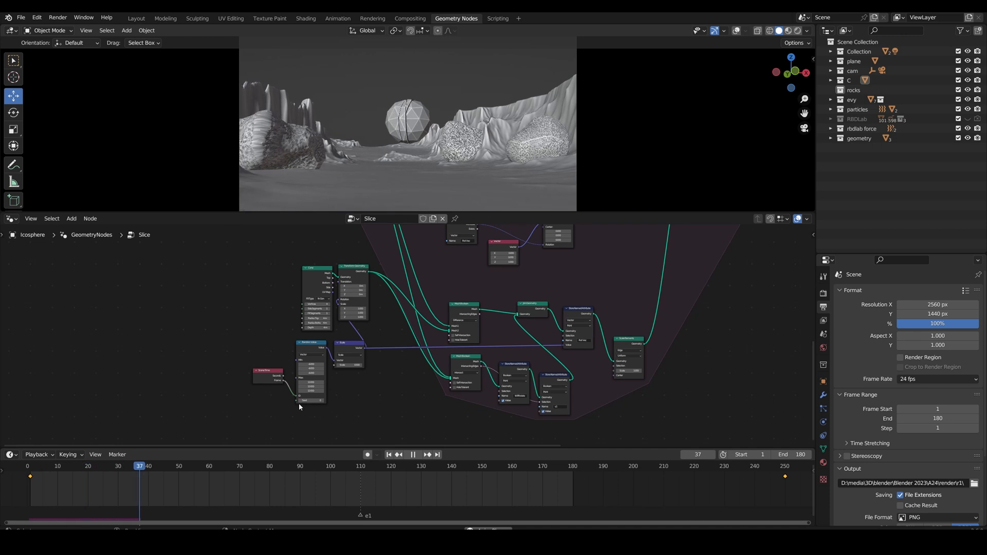
{"action": "left_click", "coordinate": [270, 466]}
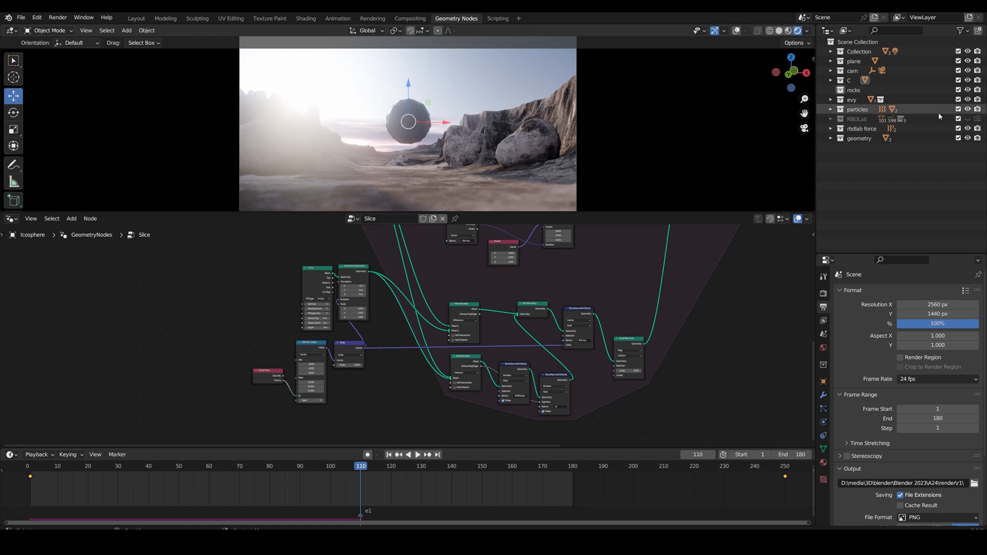
{"action": "left_click", "coordinate": [853, 90]}
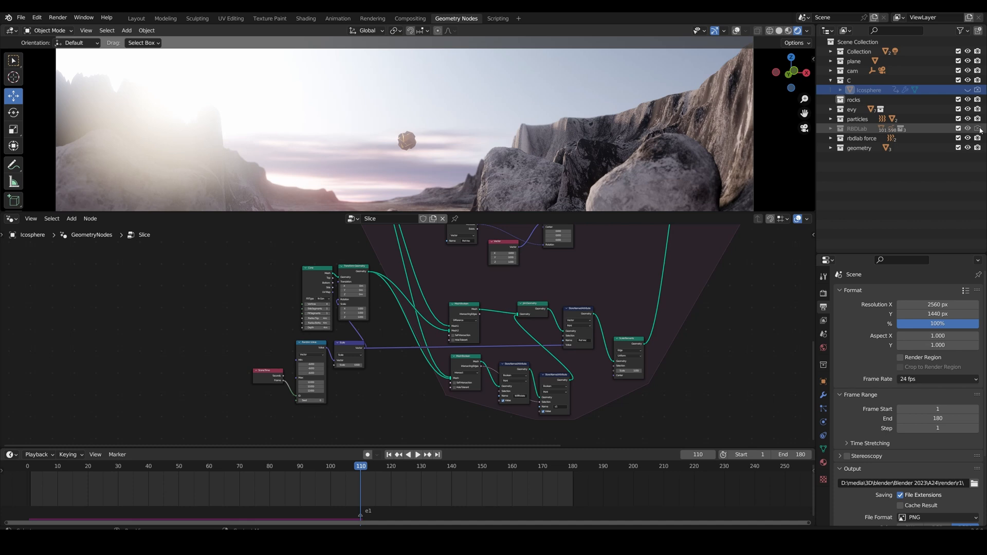
{"action": "left_click", "coordinate": [136, 18]}
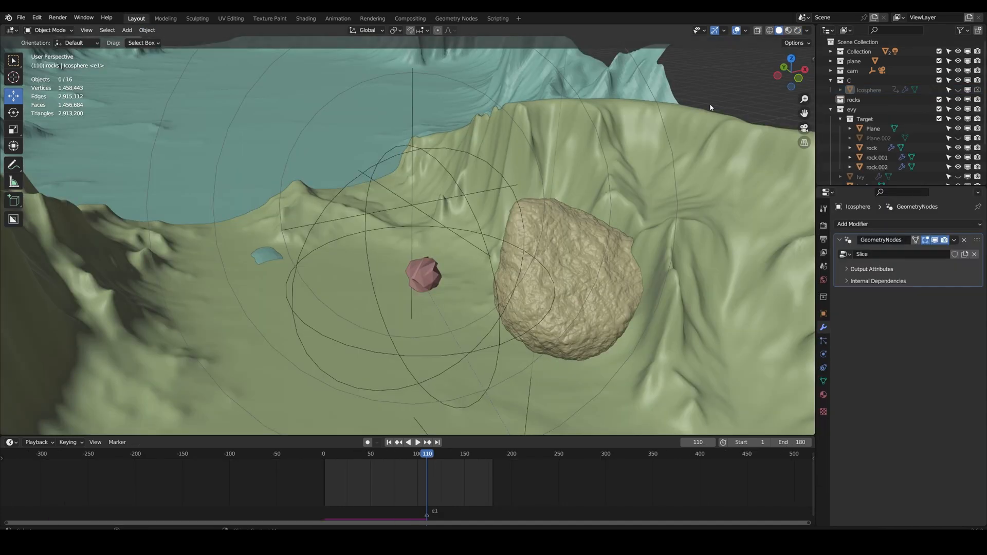
Scrub and play the RBDLab fracture bake, then show Camera.001's lens settings.
{"action": "scroll", "scroll_direction": "down", "scroll_amount": 3}
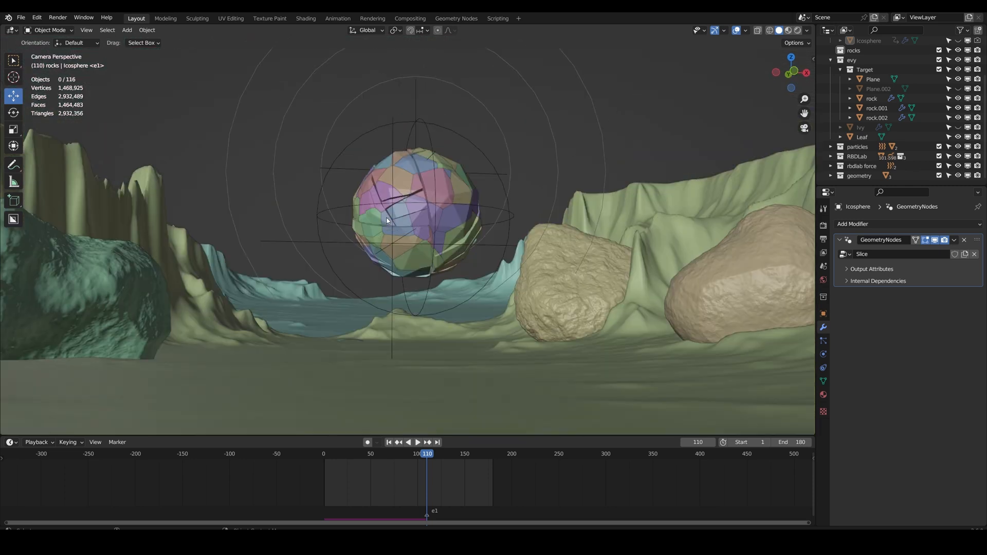
{"action": "mouse_move", "coordinate": [428, 236]}
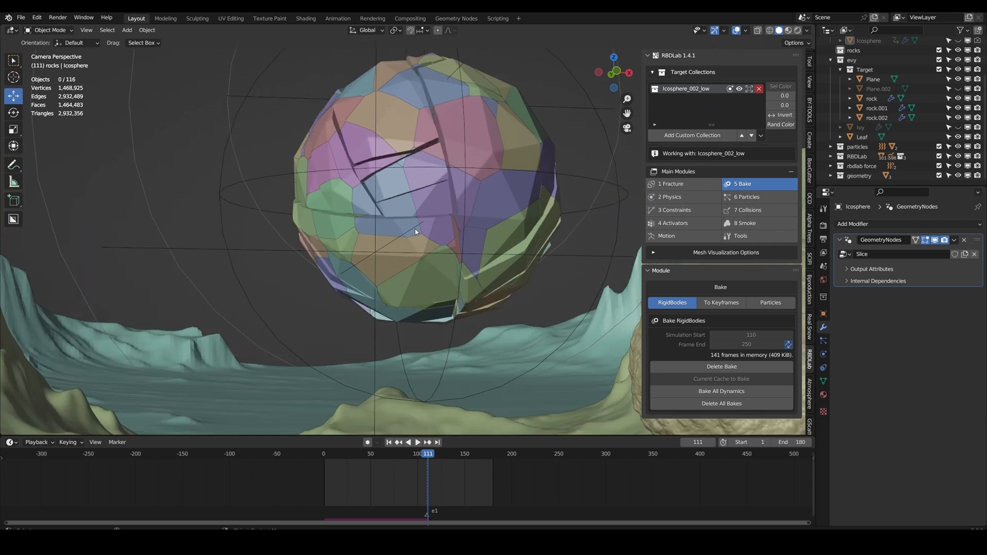
{"action": "left_click", "coordinate": [388, 442]}
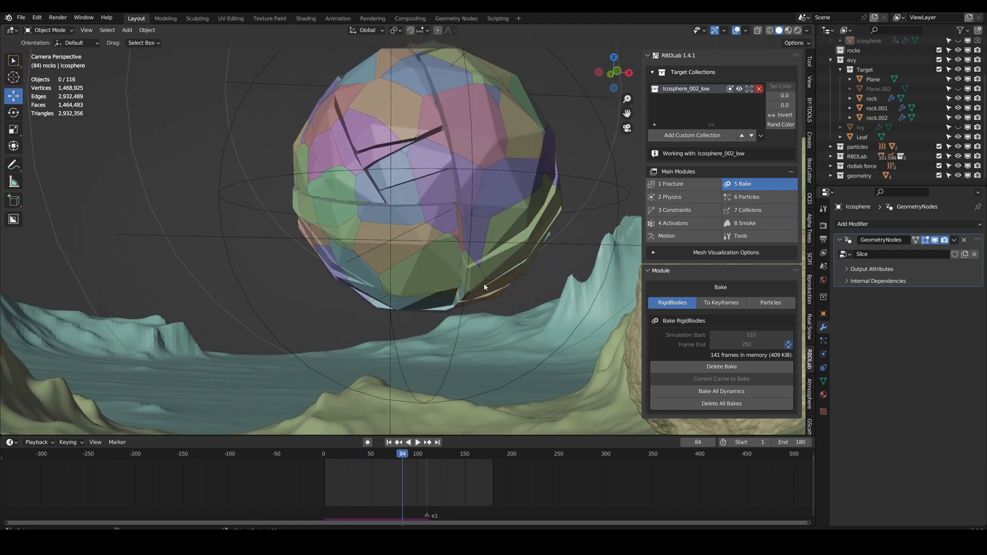
{"action": "left_click", "coordinate": [418, 443]}
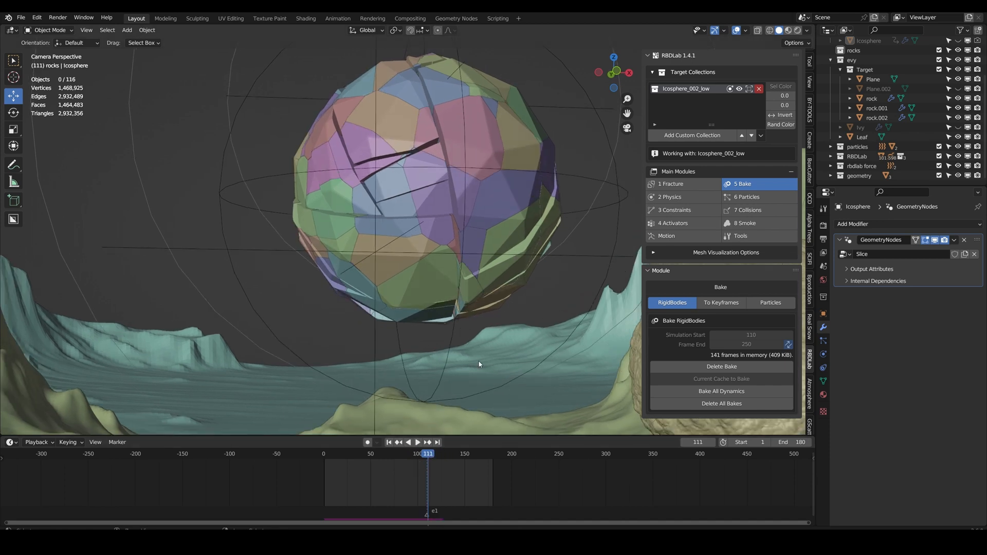
{"action": "left_click", "coordinate": [418, 442]}
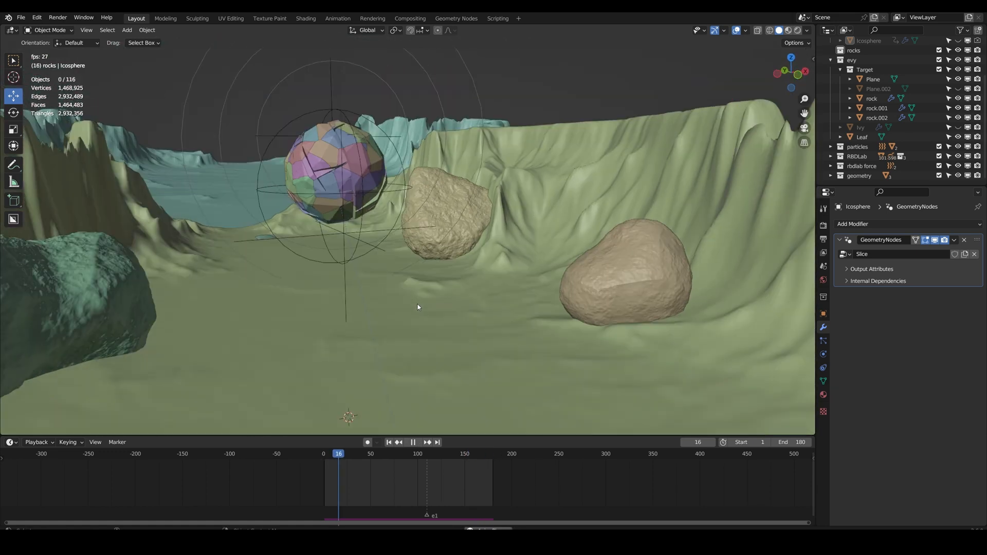
{"action": "left_click", "coordinate": [437, 453]}
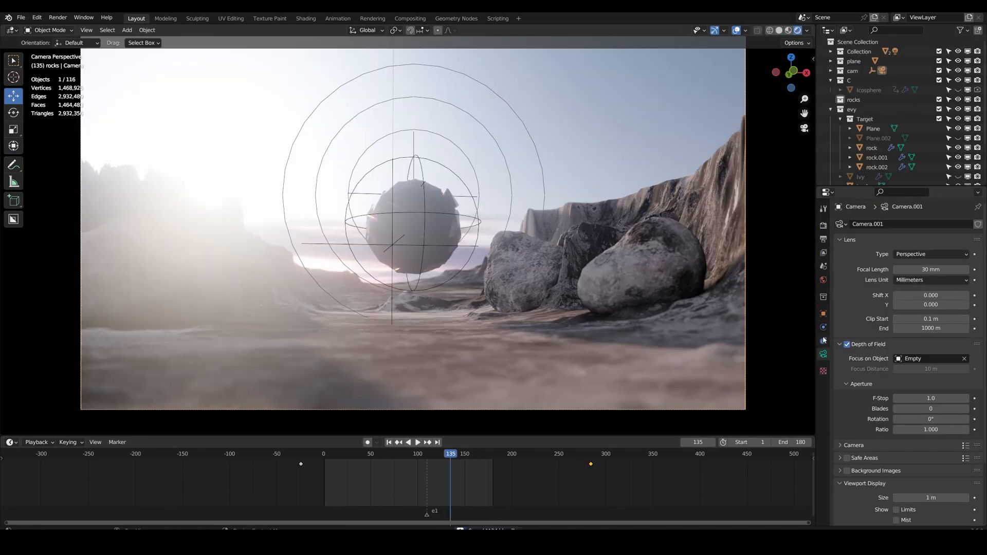
Rewind to frame 0 and set the camera's focal length to 35 mm.
{"action": "left_click", "coordinate": [407, 442]}
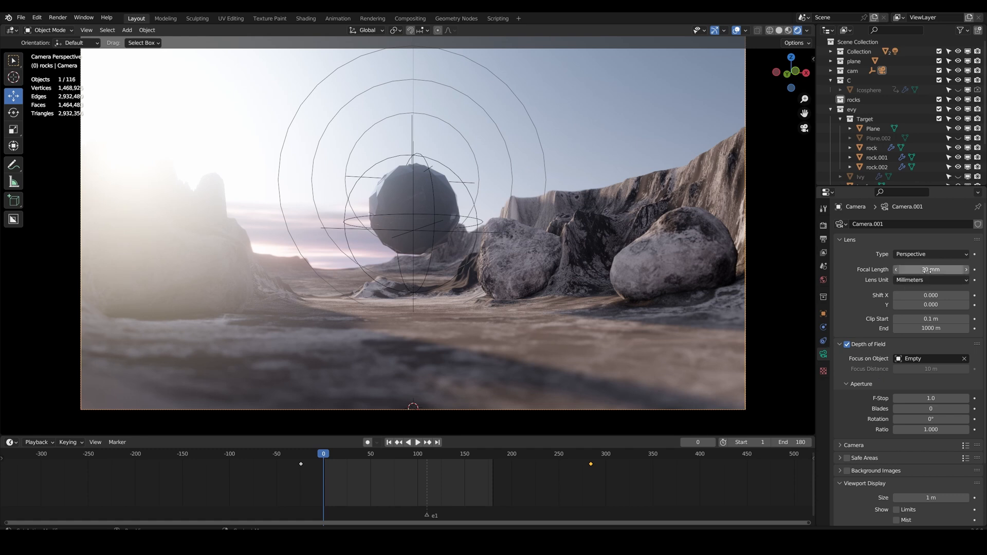
{"action": "double_click", "coordinate": [931, 269]}
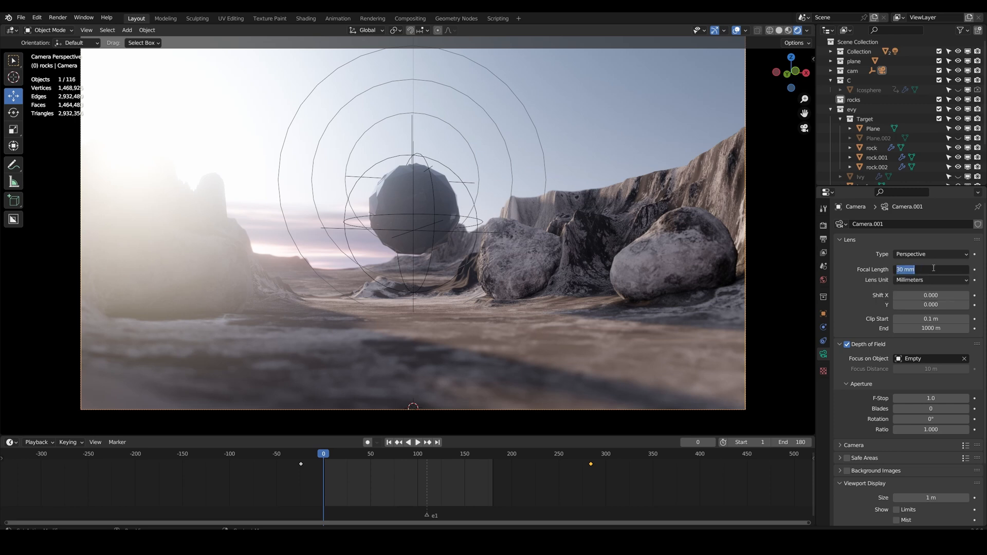
{"action": "type", "text": "35"}
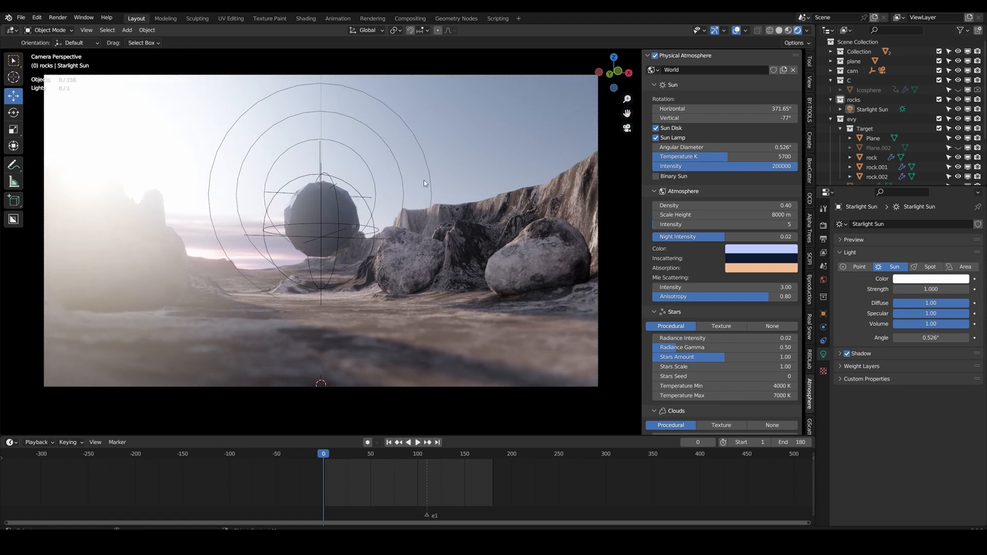
{"action": "mouse_move", "coordinate": [494, 157]}
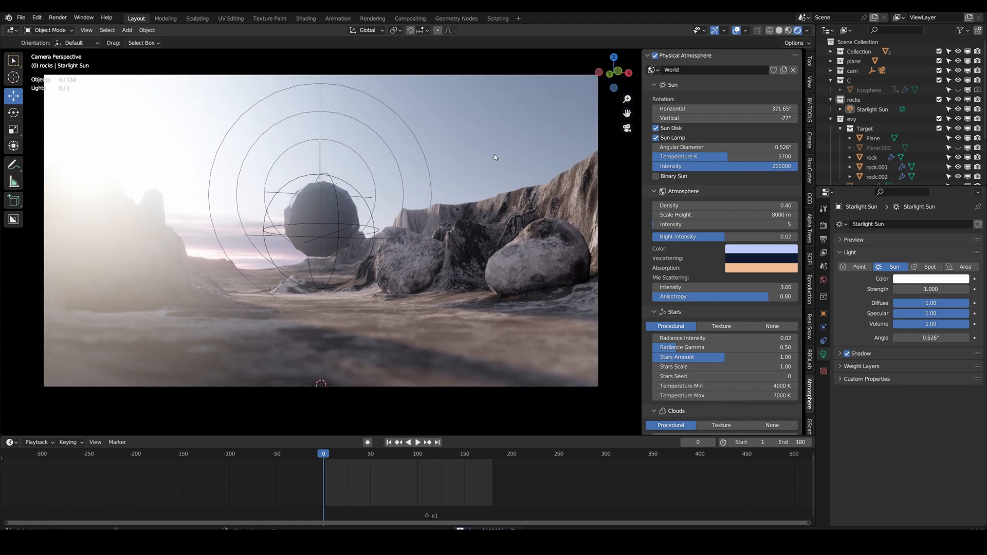